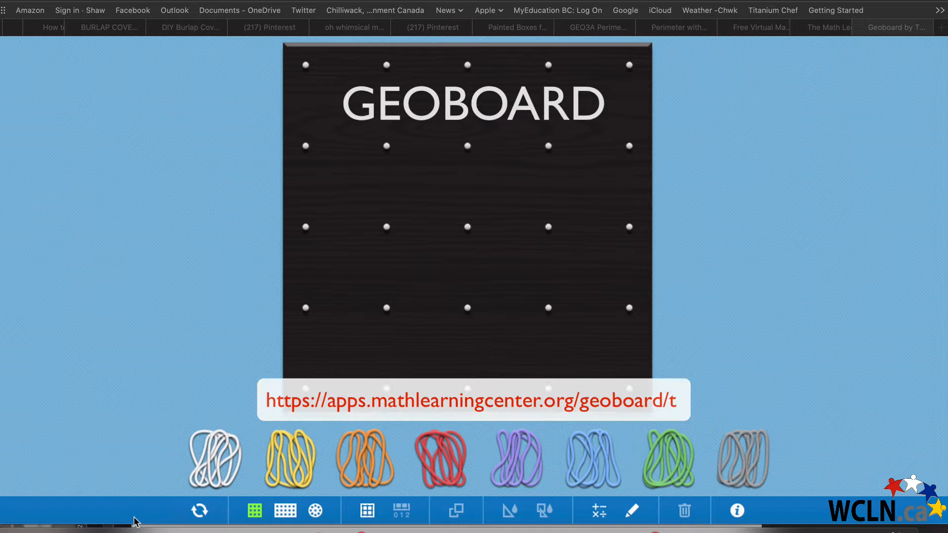
- Dismiss the title splash to reveal the blank five-by-five pegboard
click(289, 459)
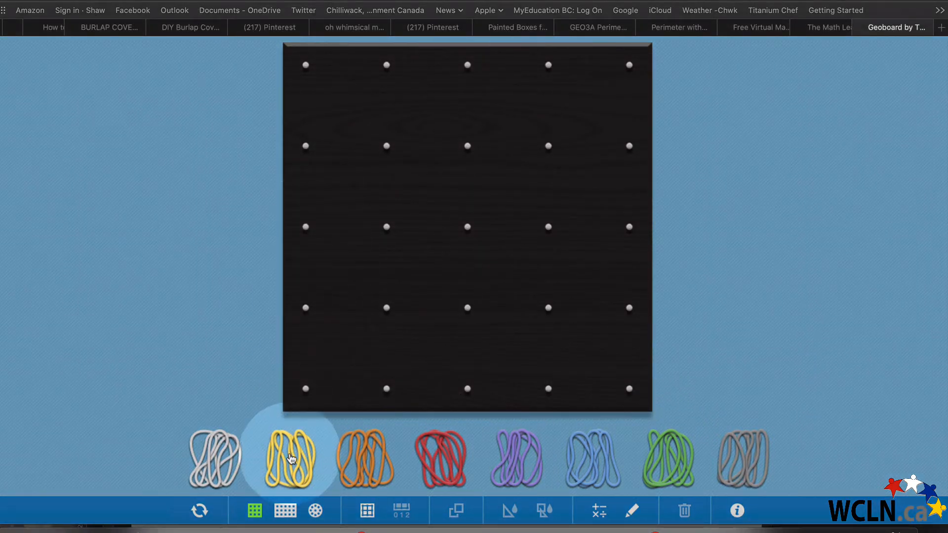
- Stretch one band around the square base and walls and colour it orange
drag(292, 457, 305, 66)
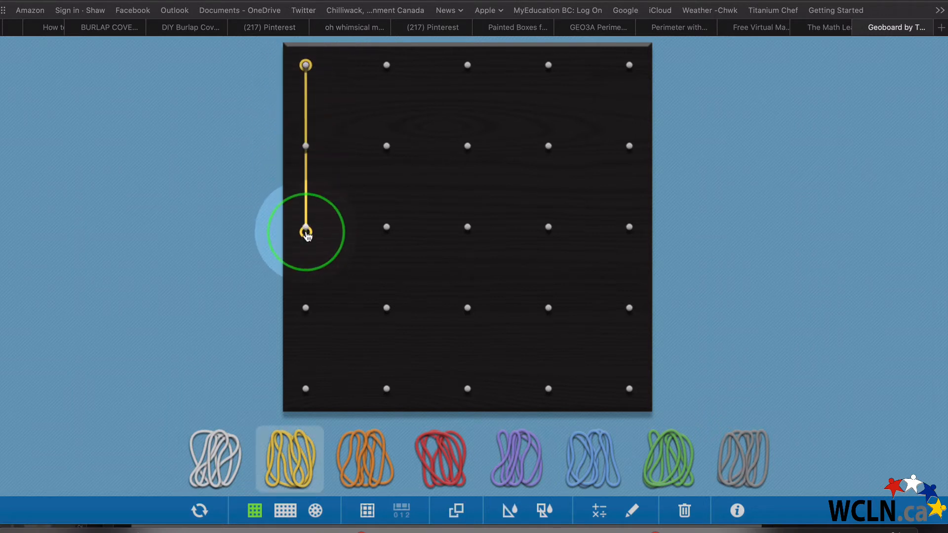
drag(305, 233, 305, 307)
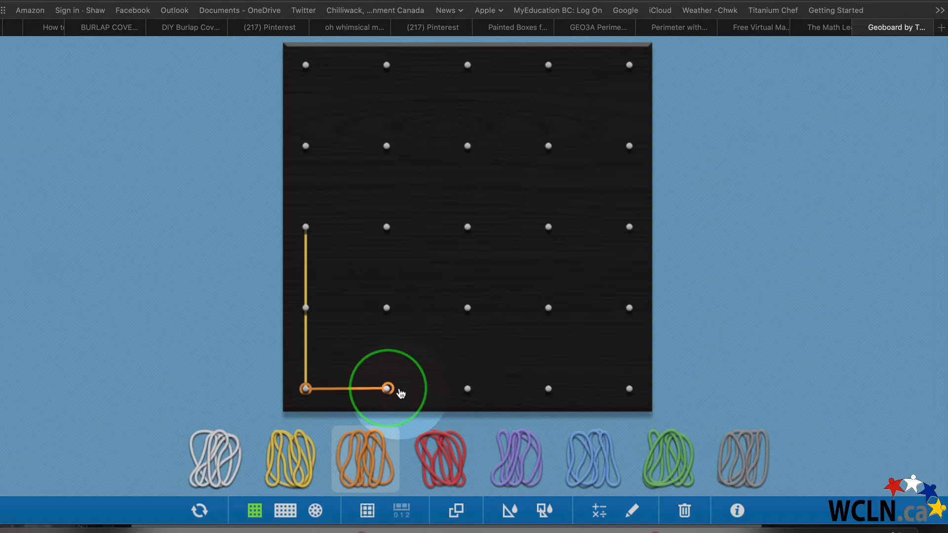
drag(441, 458, 467, 390)
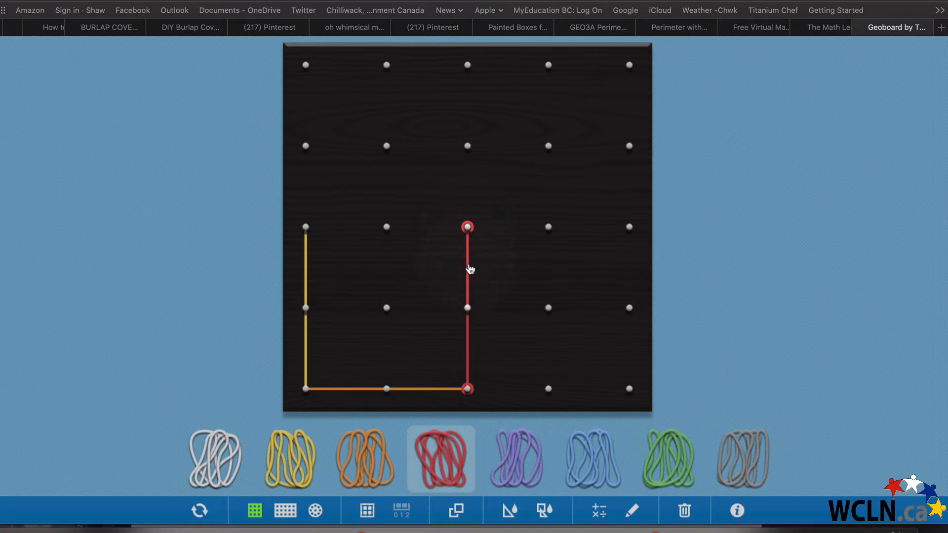
click(290, 460)
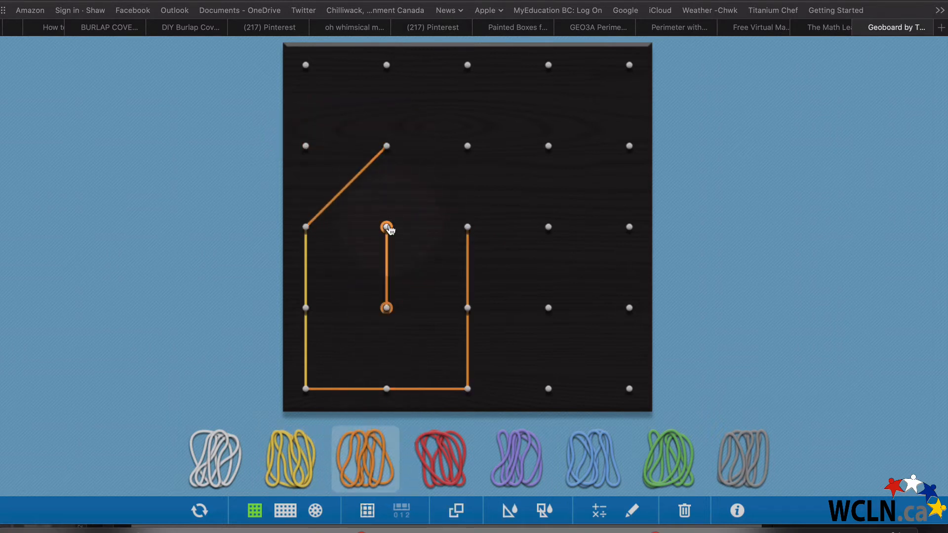
- Pull the band's top up into a pointed roof peak hooked onto the right wall
drag(386, 226, 465, 226)
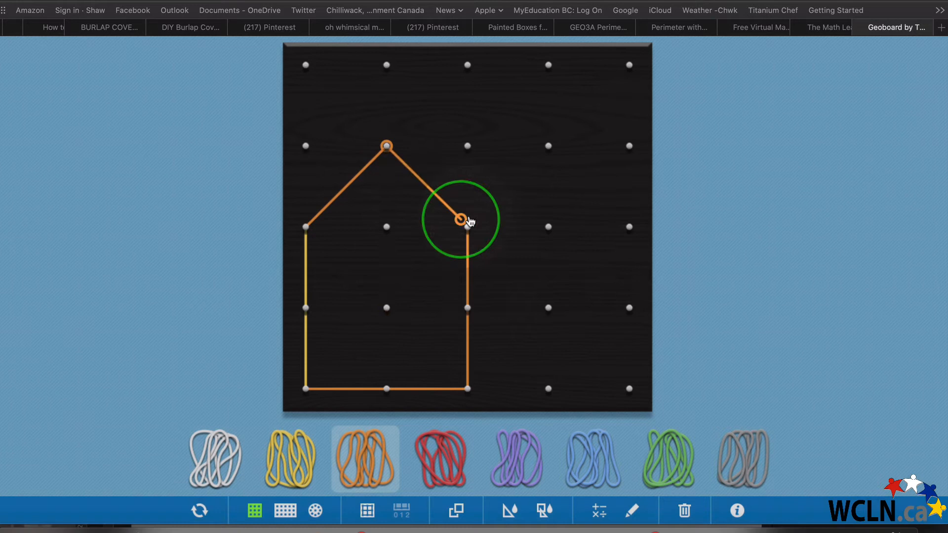
drag(457, 219, 465, 227)
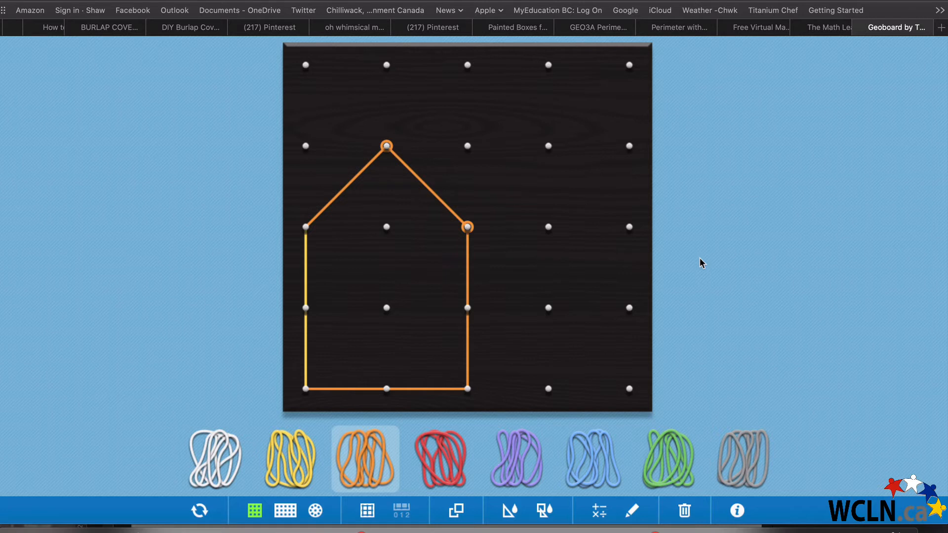
mouse_move(709, 201)
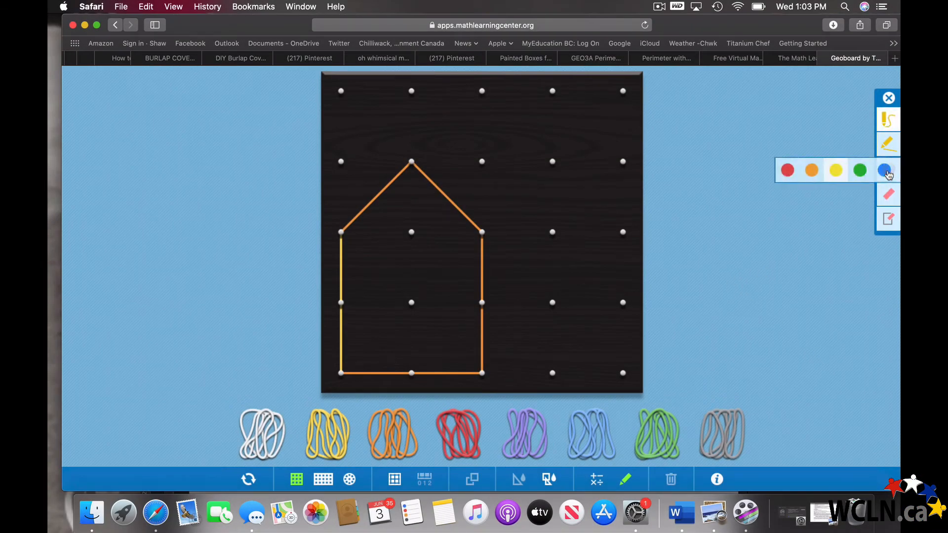
- Handwrite the red side lengths 1, 1, 2, 2, 2 and start a typed label by the left wall
click(887, 170)
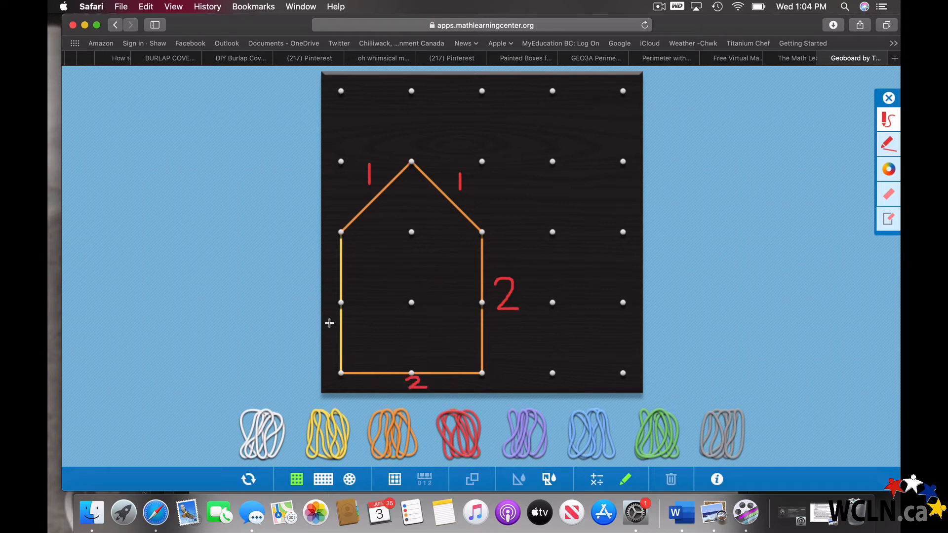
click(328, 315)
text(2)
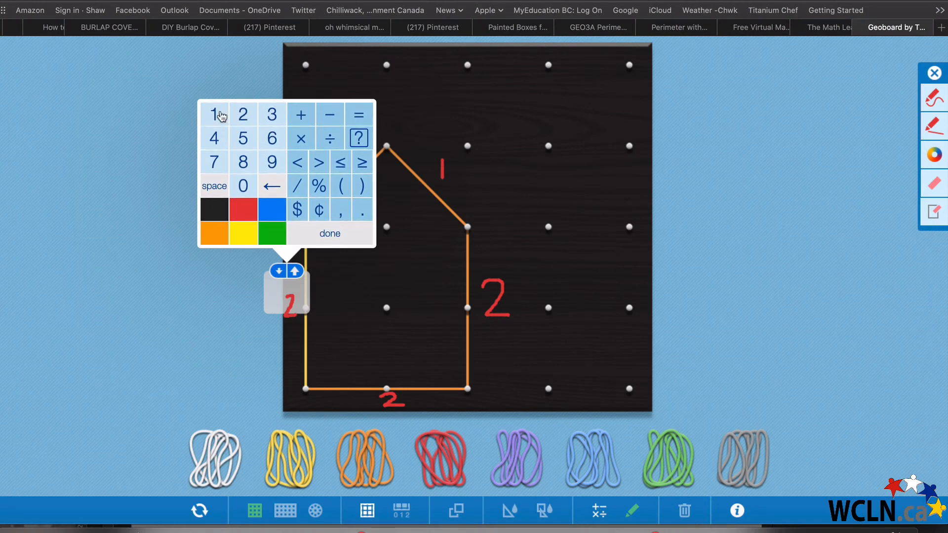
- Enter the perimeter sum 1 + 1 + 2 + 2 + 2 into the label with the keypad
click(214, 114)
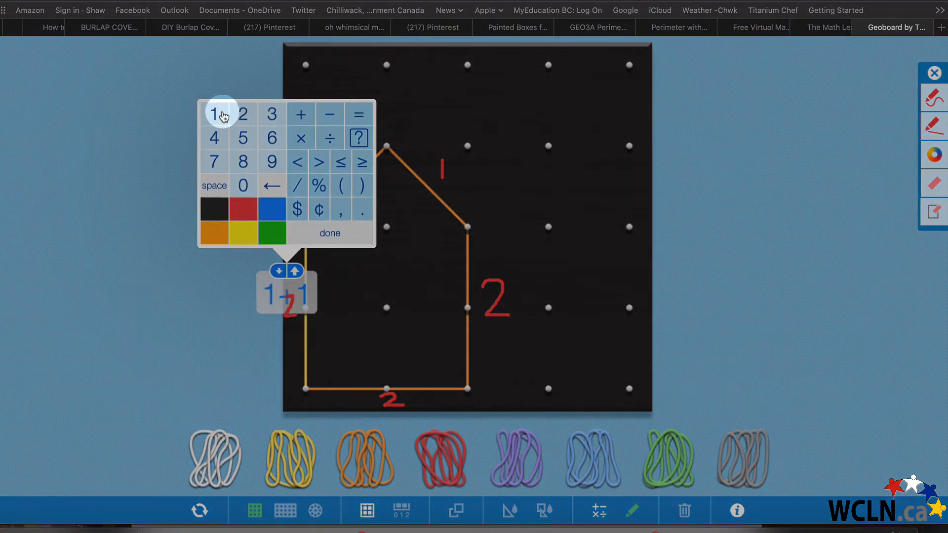
click(300, 114)
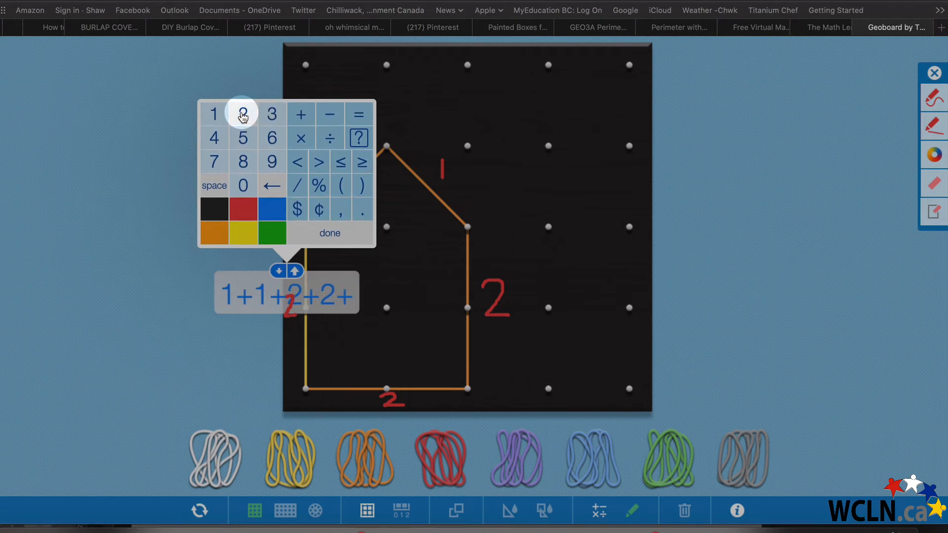
click(359, 114)
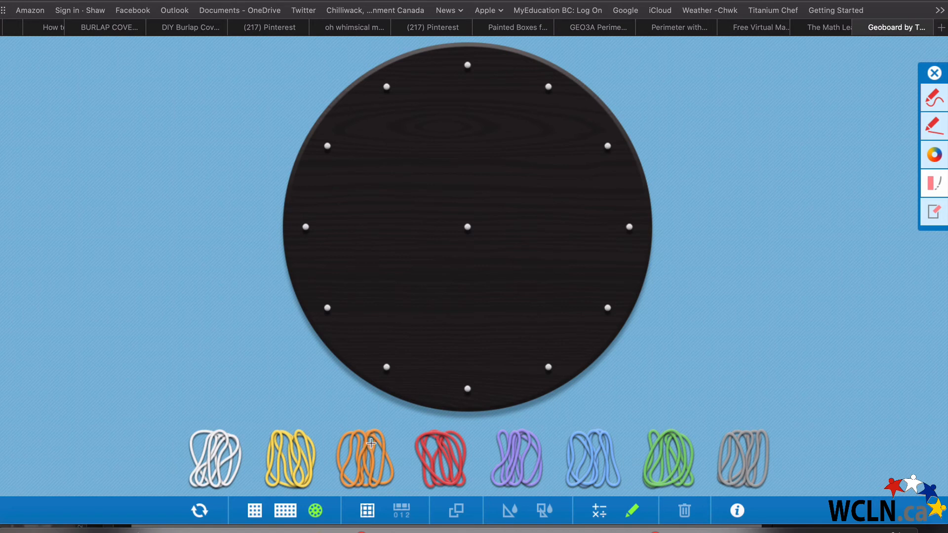
mouse_move(403, 405)
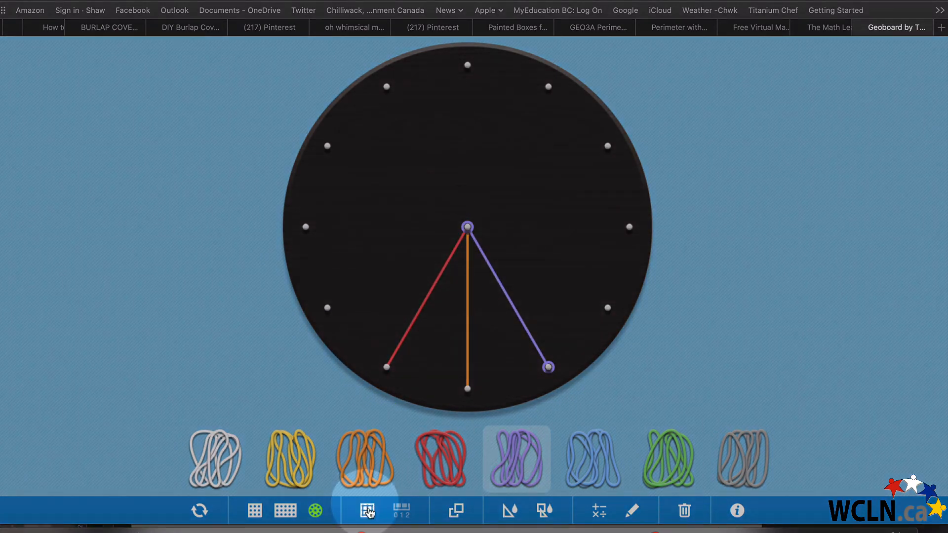
- Switch to the large rectangular grid board with guide lines shown around the red band
click(366, 511)
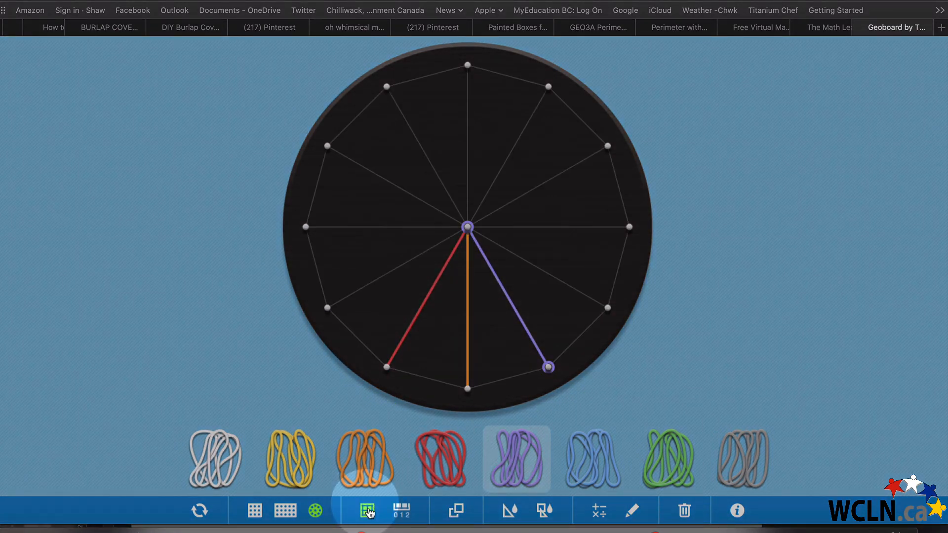
click(283, 510)
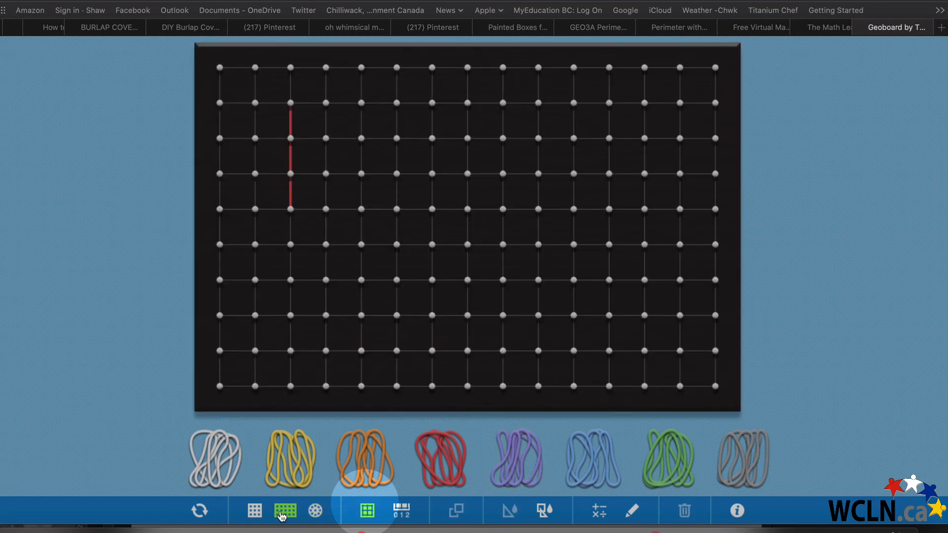
click(365, 509)
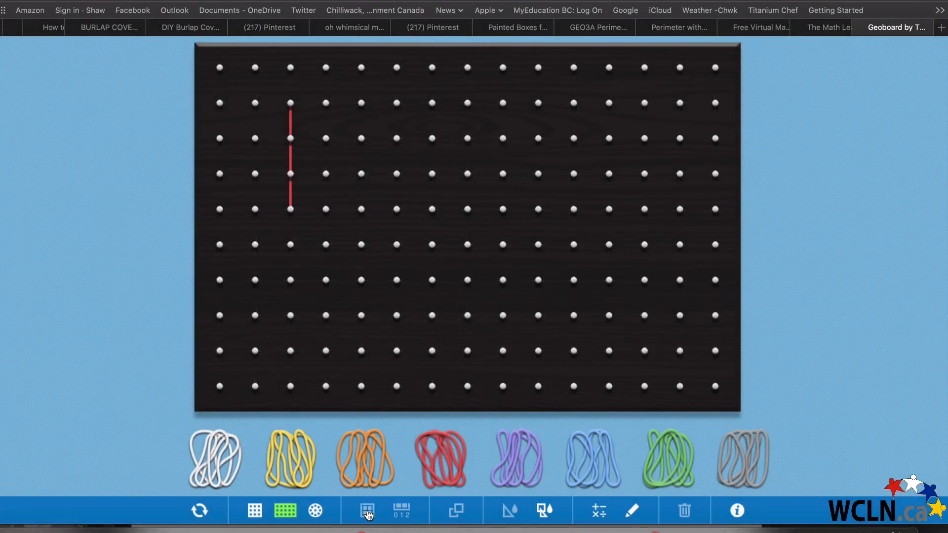
click(368, 509)
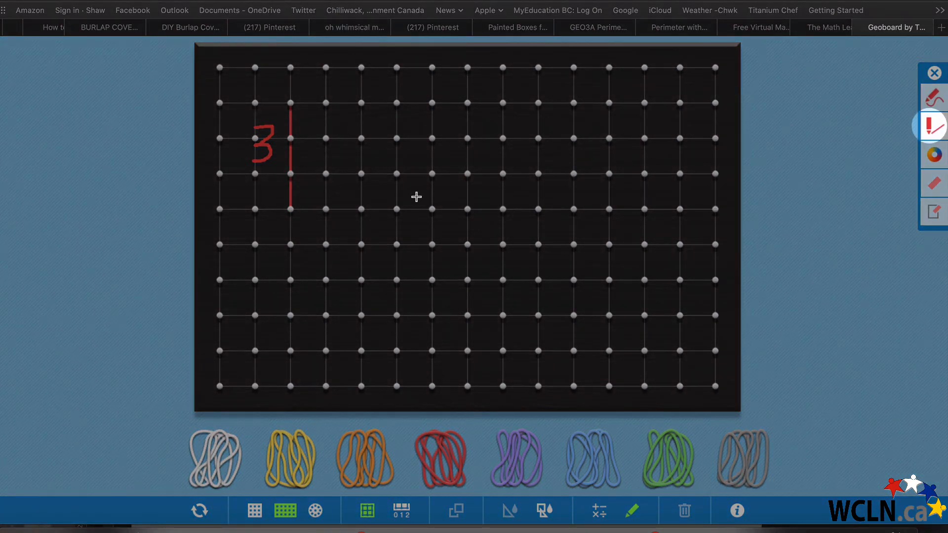
drag(397, 174, 397, 280)
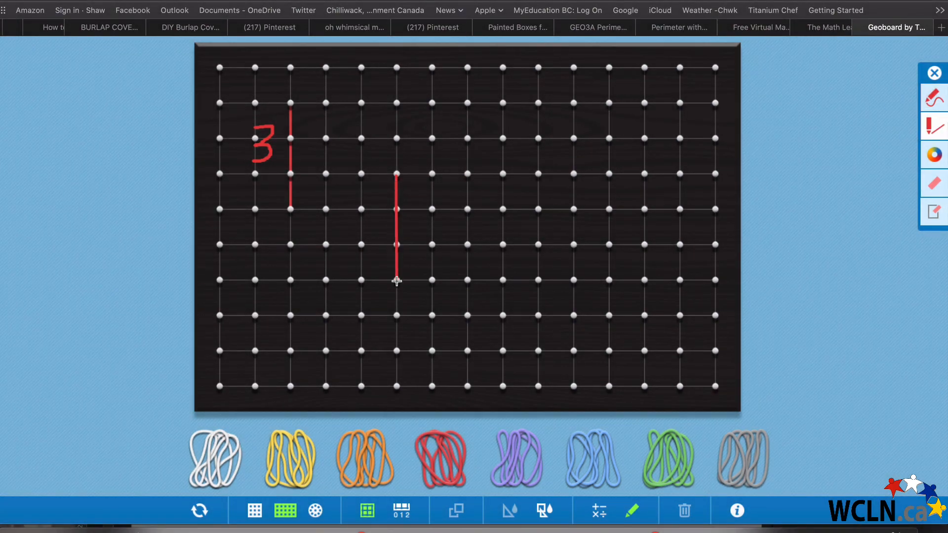
drag(397, 279, 469, 280)
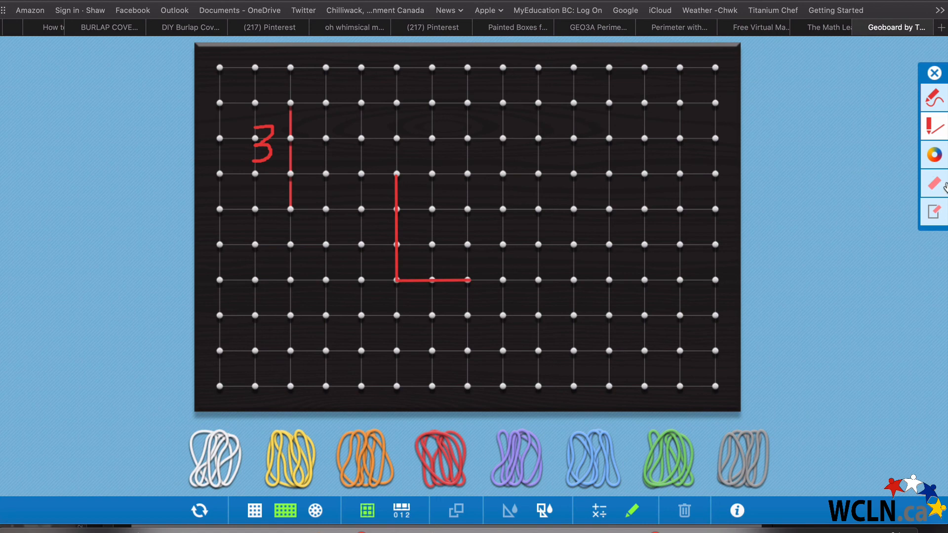
mouse_move(935, 211)
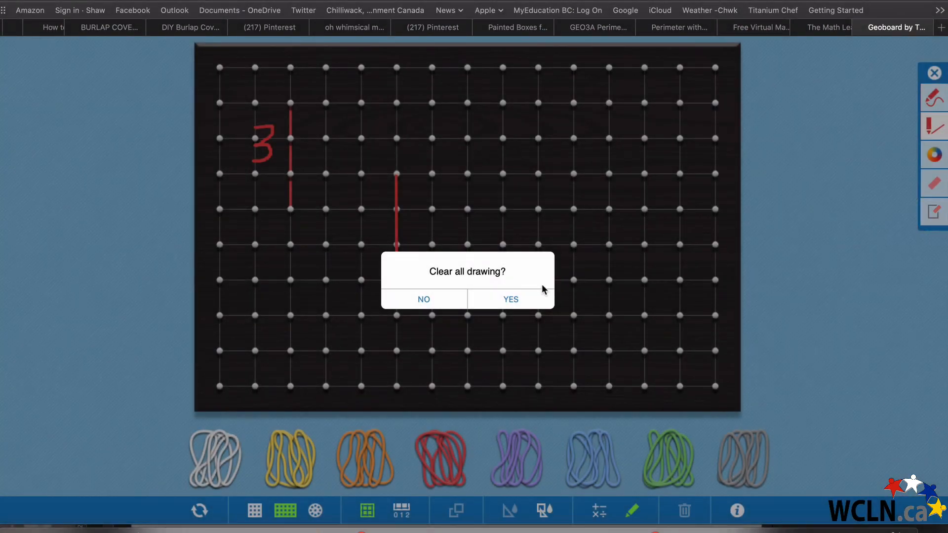
click(509, 299)
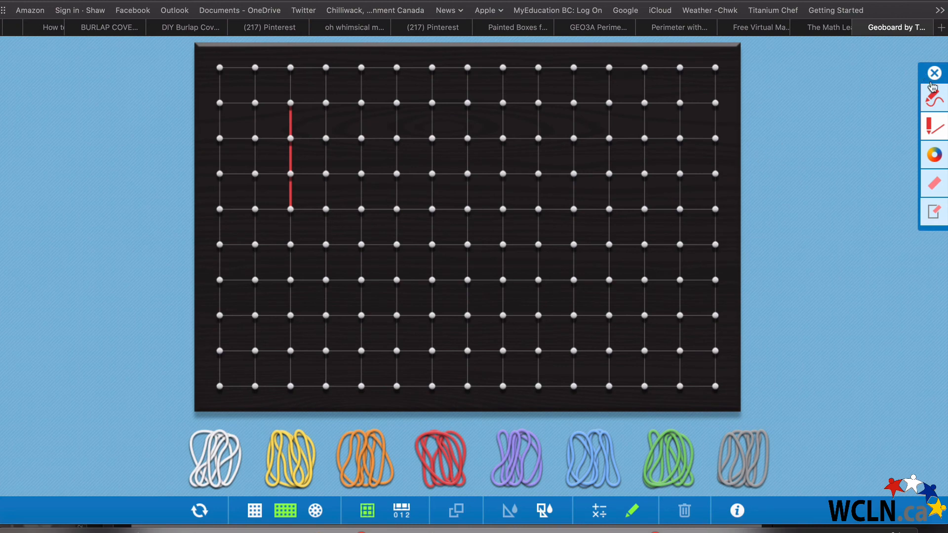
mouse_move(934, 73)
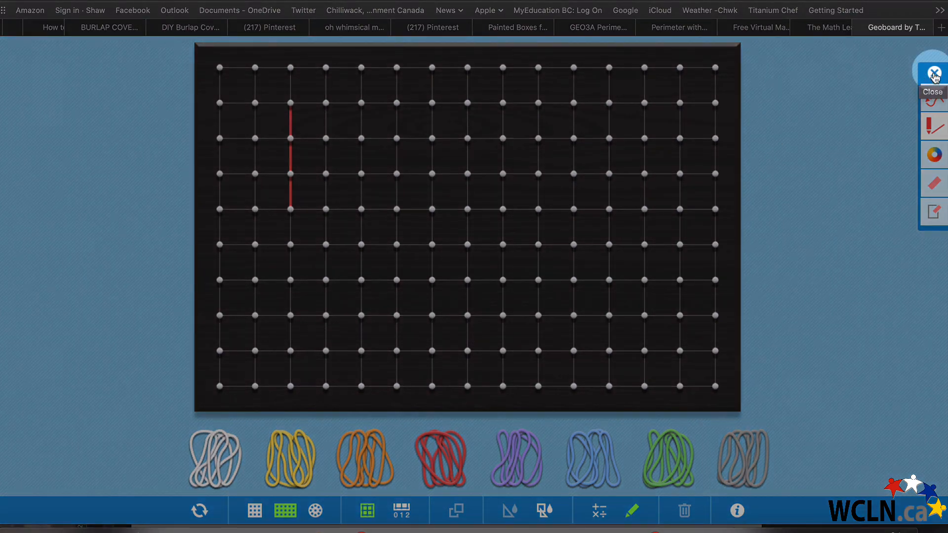